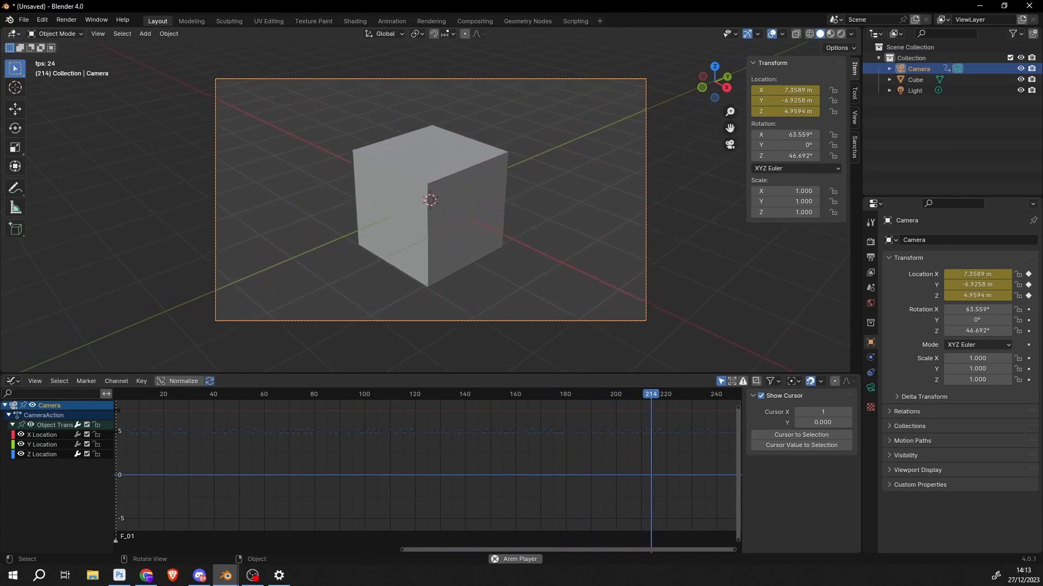
Start from a fresh default scene and select the Camera to view through it
{"action": "left_click", "coordinate": [24, 19]}
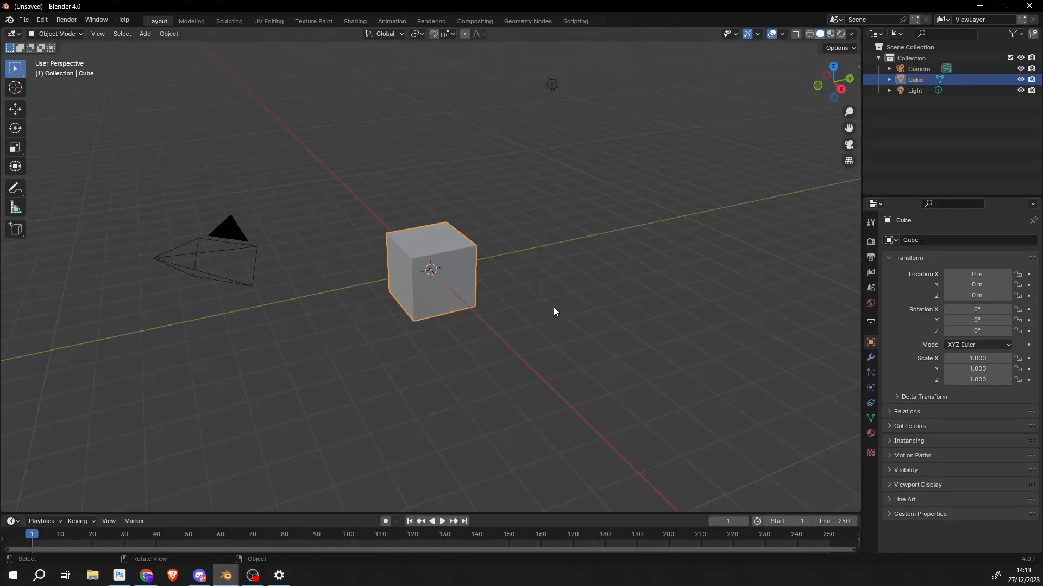
{"action": "left_click", "coordinate": [183, 265]}
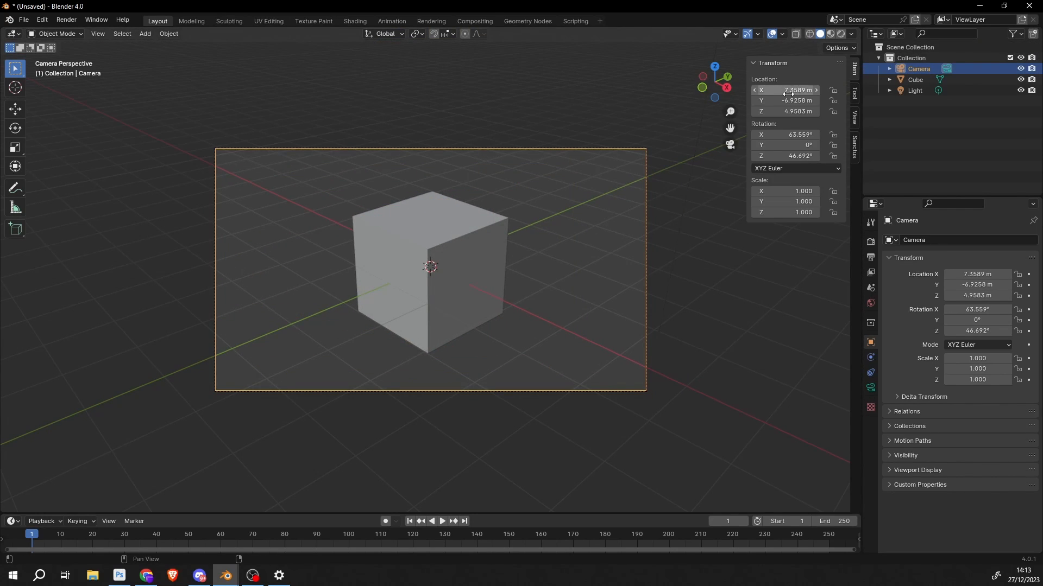
{"action": "mouse_move", "coordinate": [785, 91]}
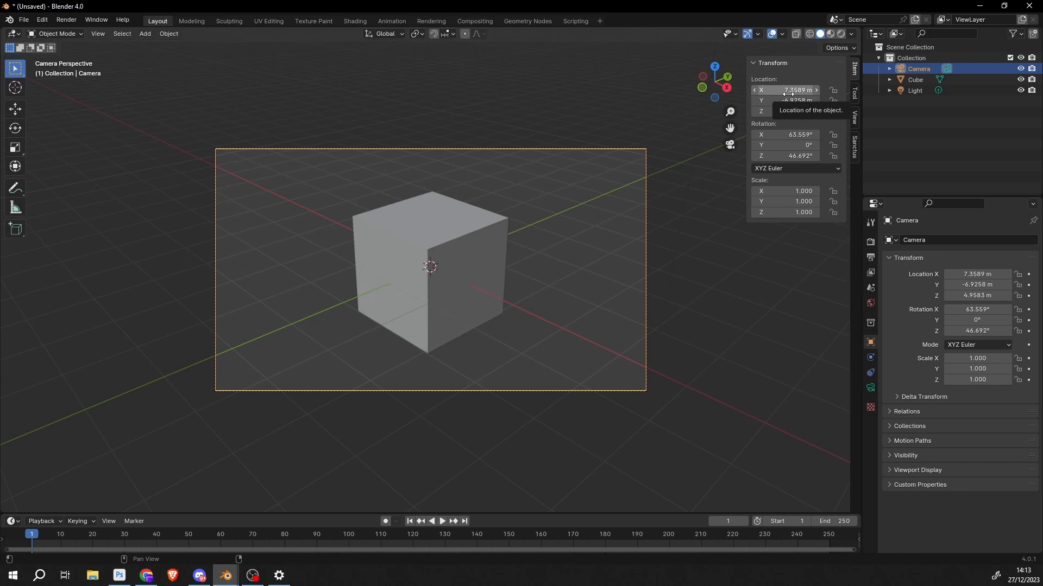
Insert keyframes on all three camera Location values from the N panel
{"action": "right_click", "coordinate": [784, 100]}
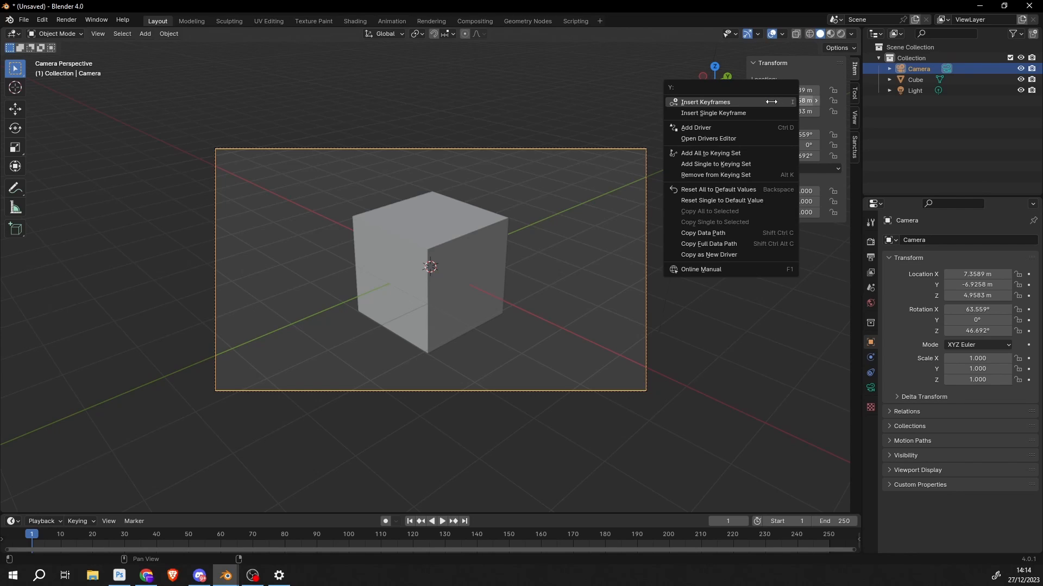
{"action": "left_click", "coordinate": [705, 102]}
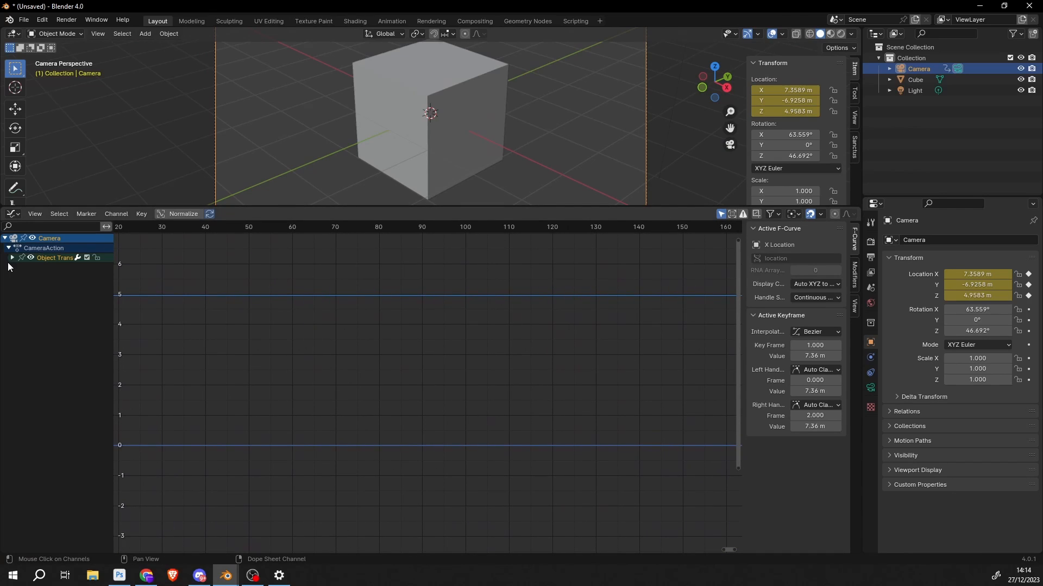
Delete the X and Y Location curves, leaving only the Z Location curve framed
{"action": "left_click", "coordinate": [12, 258]}
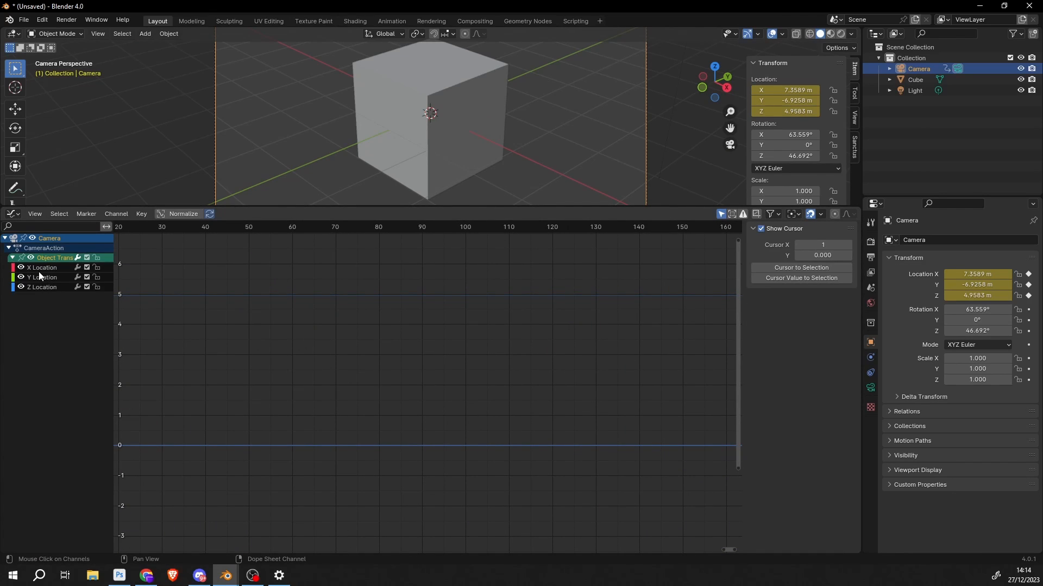
{"action": "left_click", "coordinate": [41, 267]}
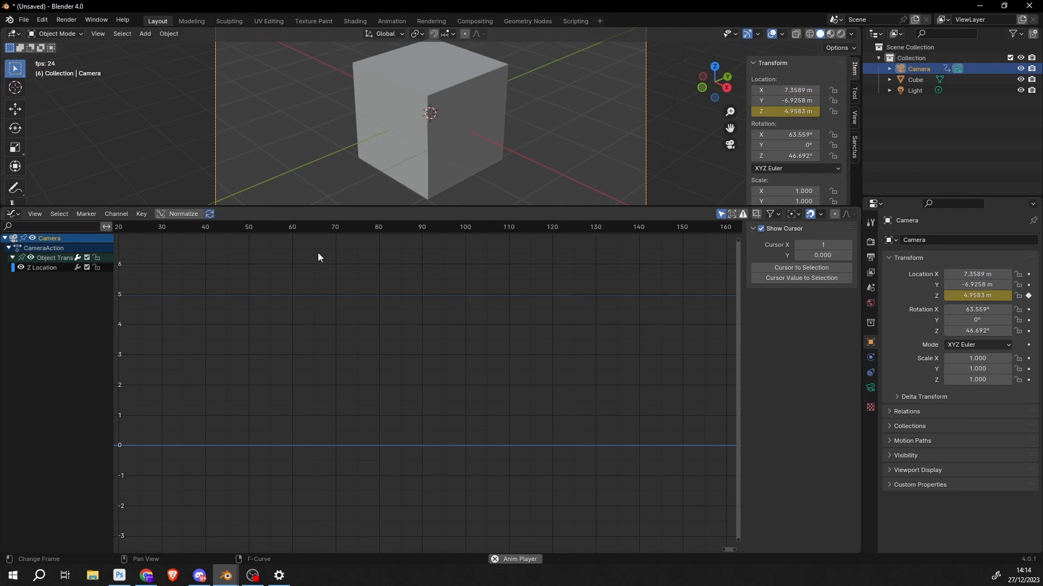
{"action": "left_click", "coordinate": [274, 227]}
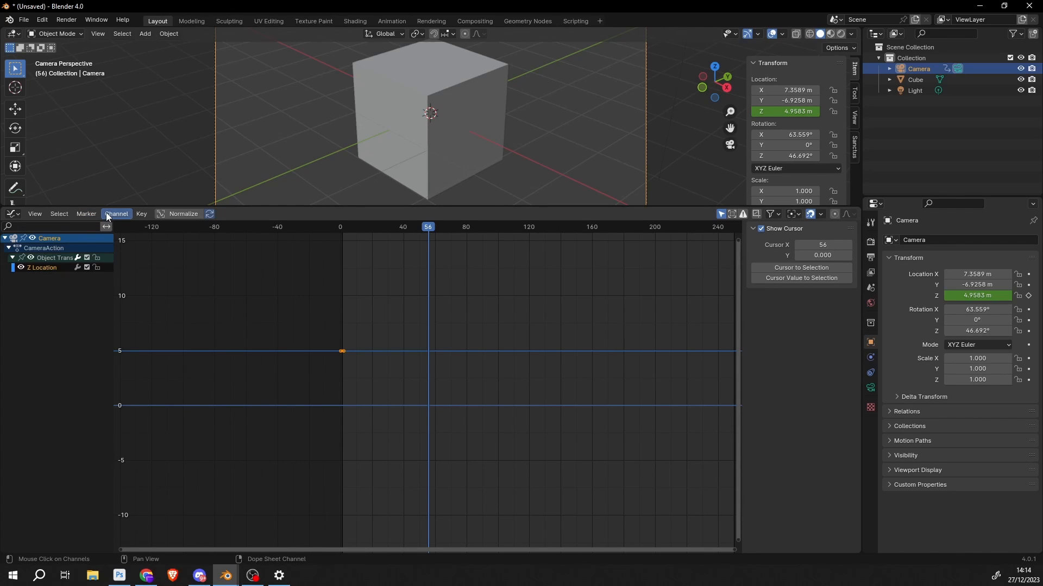
Add a Noise F-Curve modifier to the Z Location curve and show its settings
{"action": "left_click", "coordinate": [117, 214]}
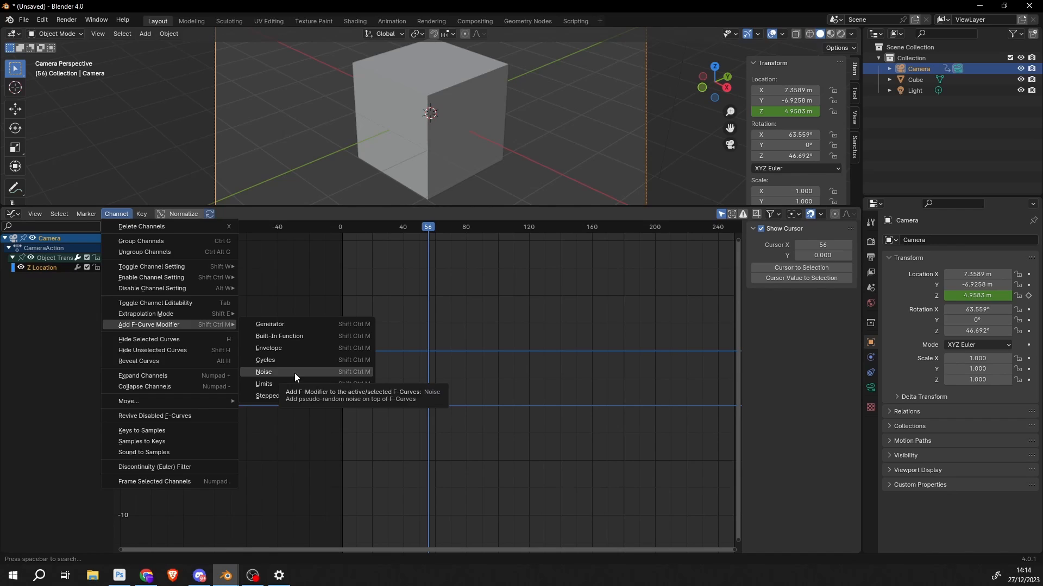
{"action": "left_click", "coordinate": [262, 372]}
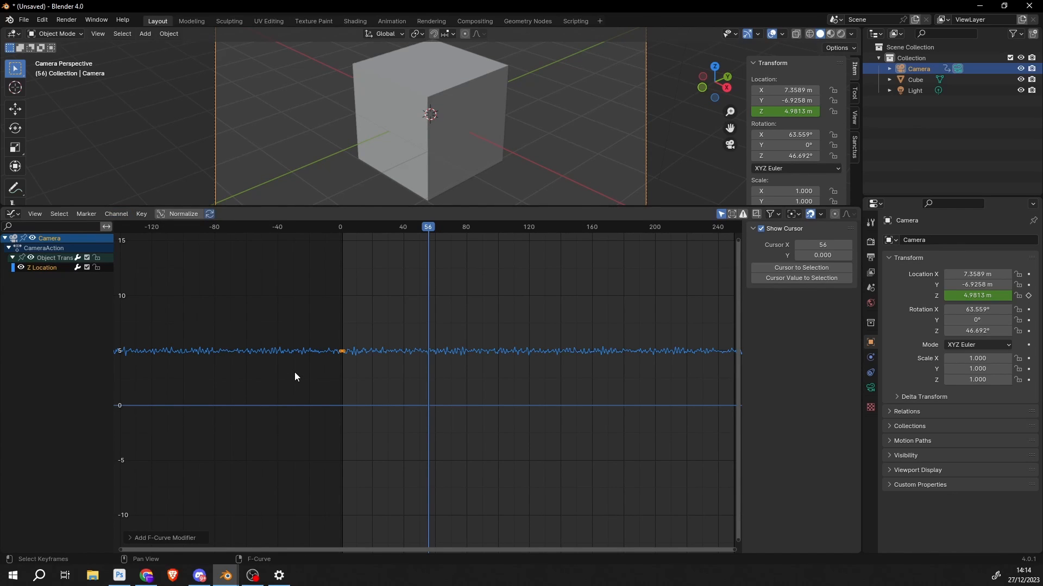
{"action": "key", "text": "Space"}
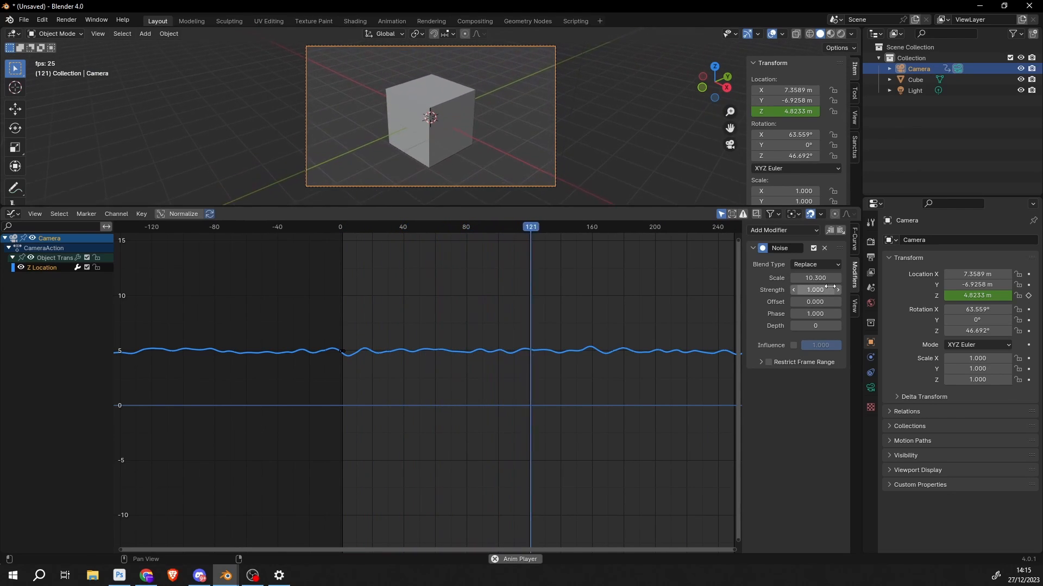
Reduce the Noise modifier Scale to about 0.3 for fast, jittery shake
{"action": "right_click", "coordinate": [815, 289]}
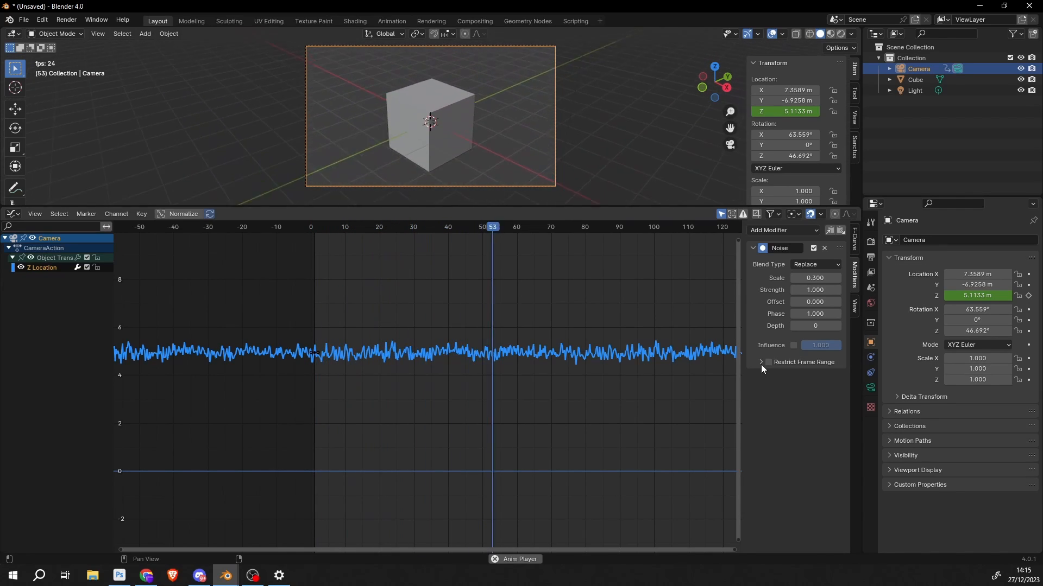
Restrict the Noise modifier to frames 10–30 and scrub to the start of the shake
{"action": "left_click", "coordinate": [761, 363]}
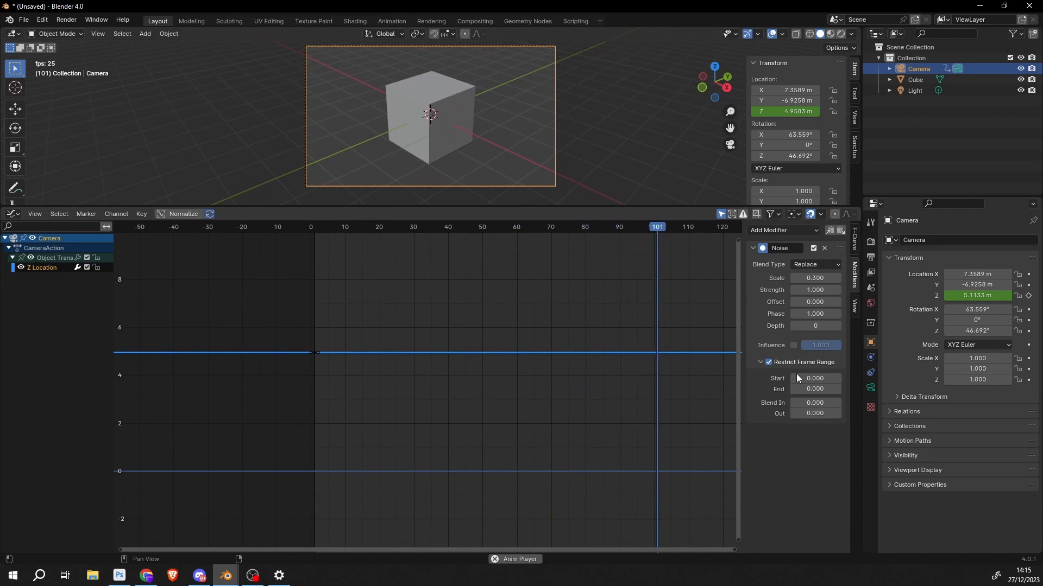
{"action": "left_click", "coordinate": [814, 378]}
{"action": "type", "text": "10.000"}
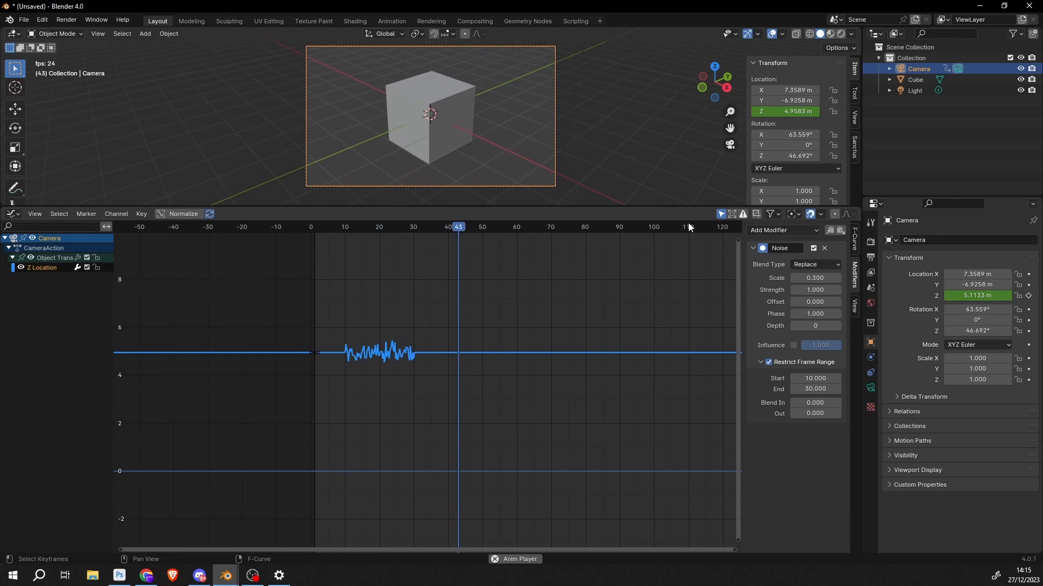
{"action": "left_click", "coordinate": [347, 232]}
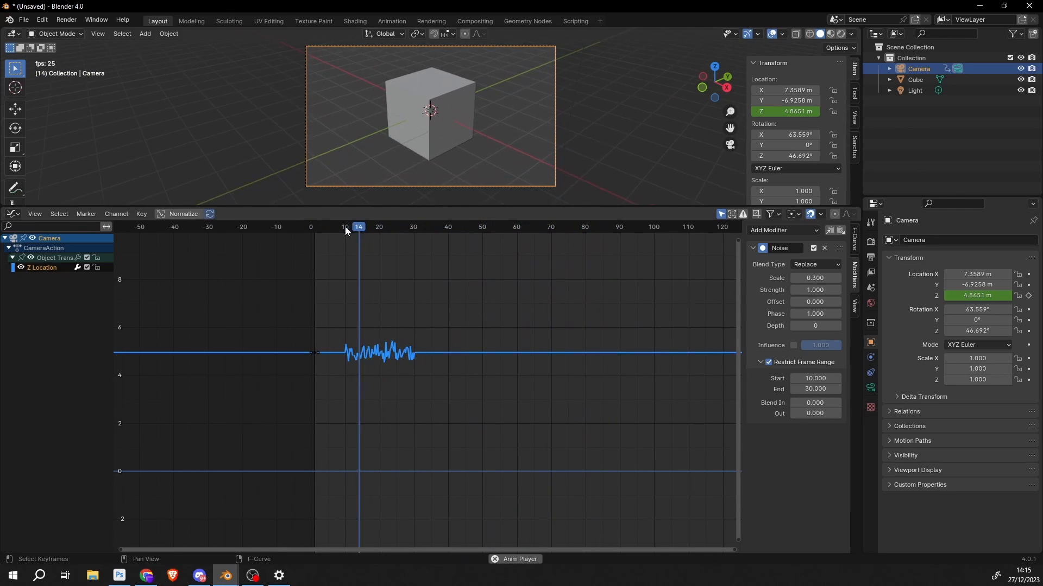
{"action": "left_click", "coordinate": [346, 227]}
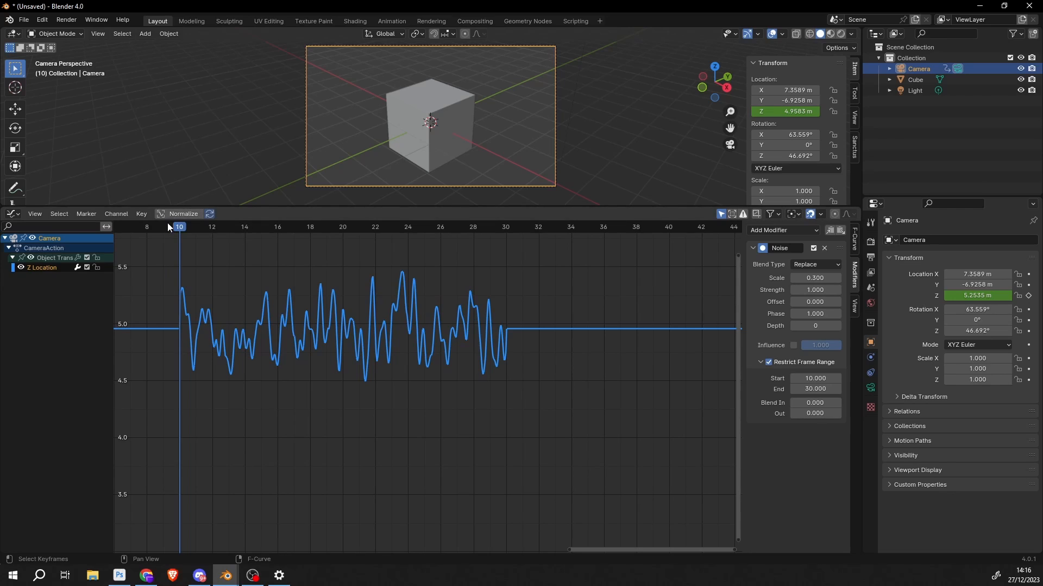
{"action": "left_click", "coordinate": [179, 227]}
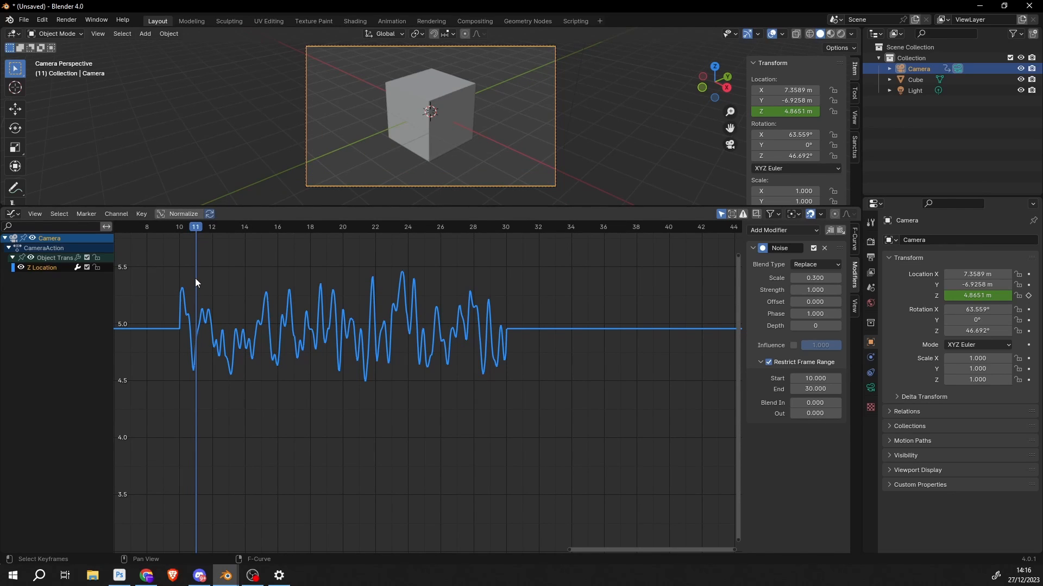
{"action": "left_click", "coordinate": [163, 227]}
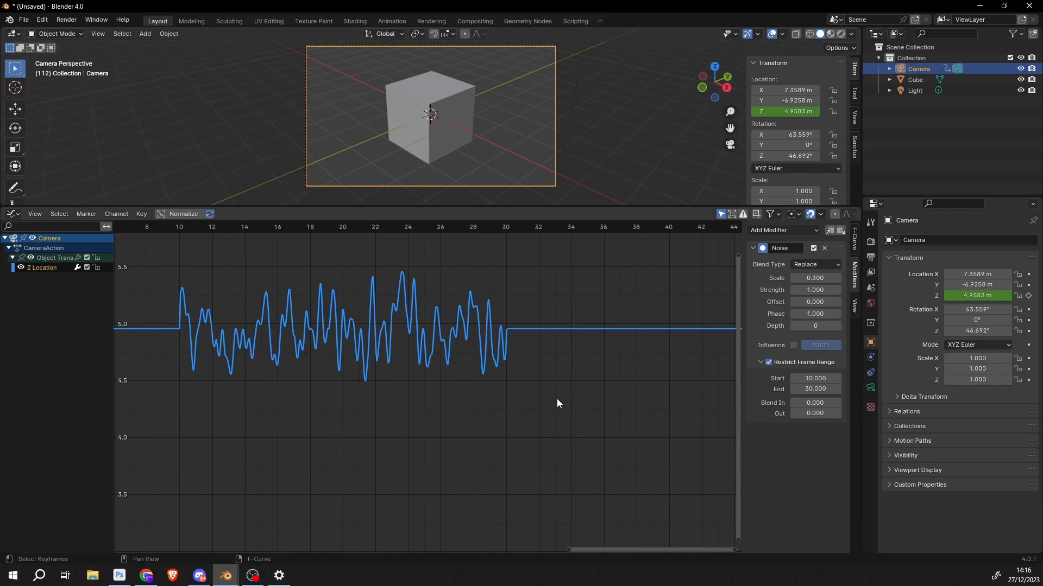
Set Blend In to 15 and Blend Out to about 20–25, then play to preview the shake
{"action": "left_click", "coordinate": [814, 402]}
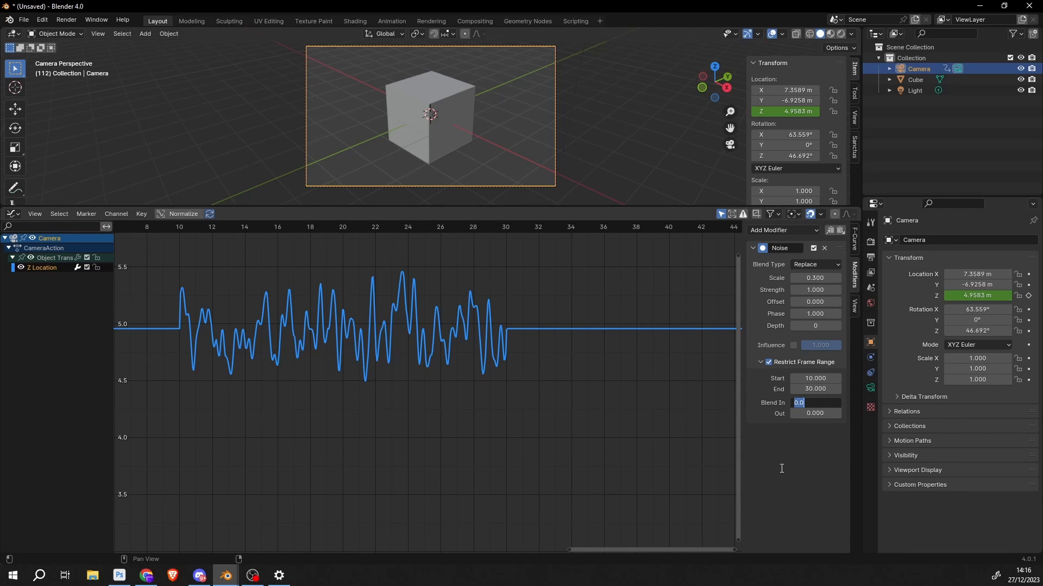
{"action": "type", "text": "15.000"}
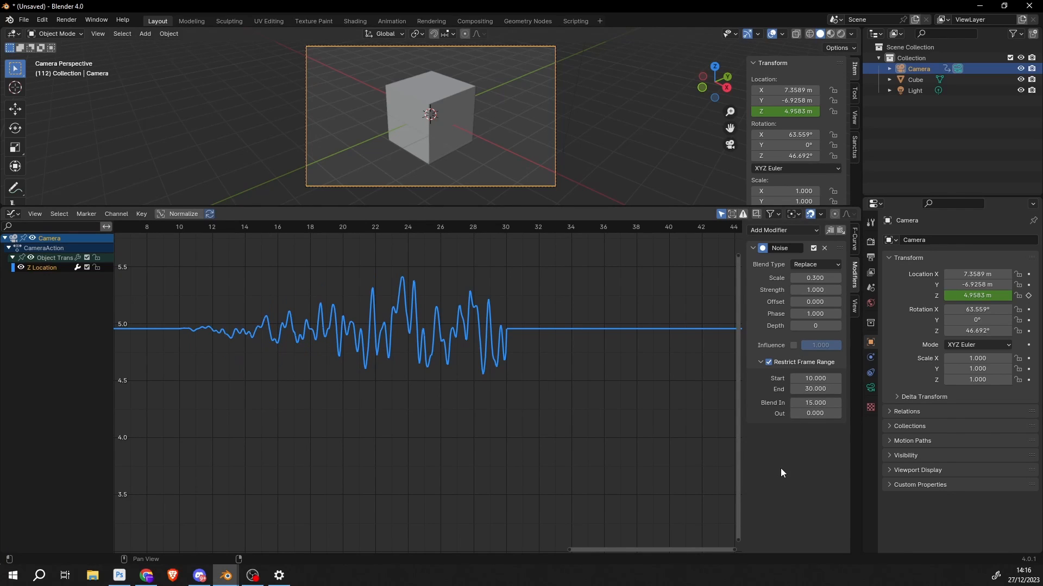
{"action": "mouse_move", "coordinate": [834, 424]}
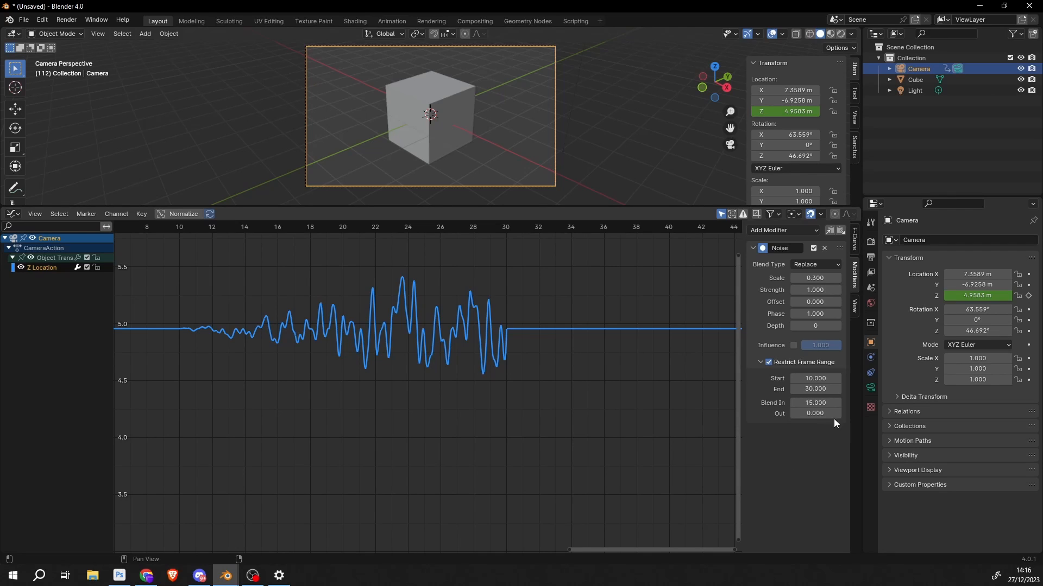
{"action": "type", "text": "25"}
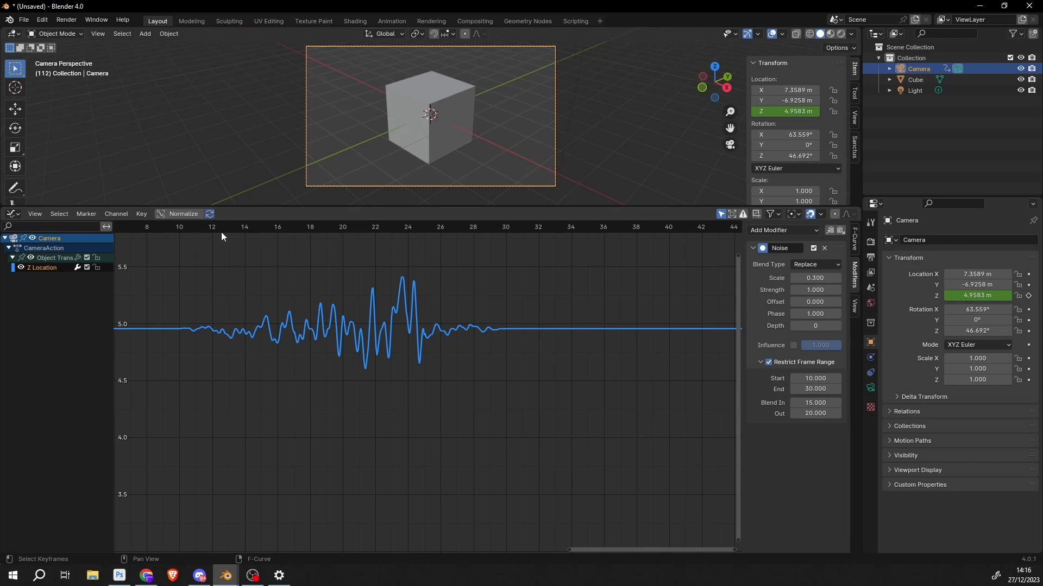
{"action": "key", "text": "Space"}
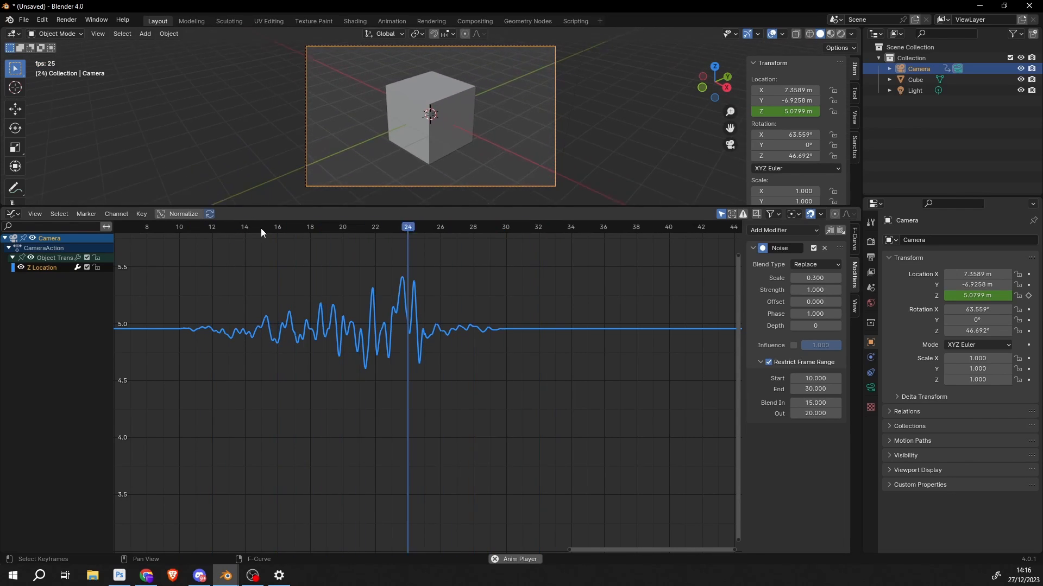